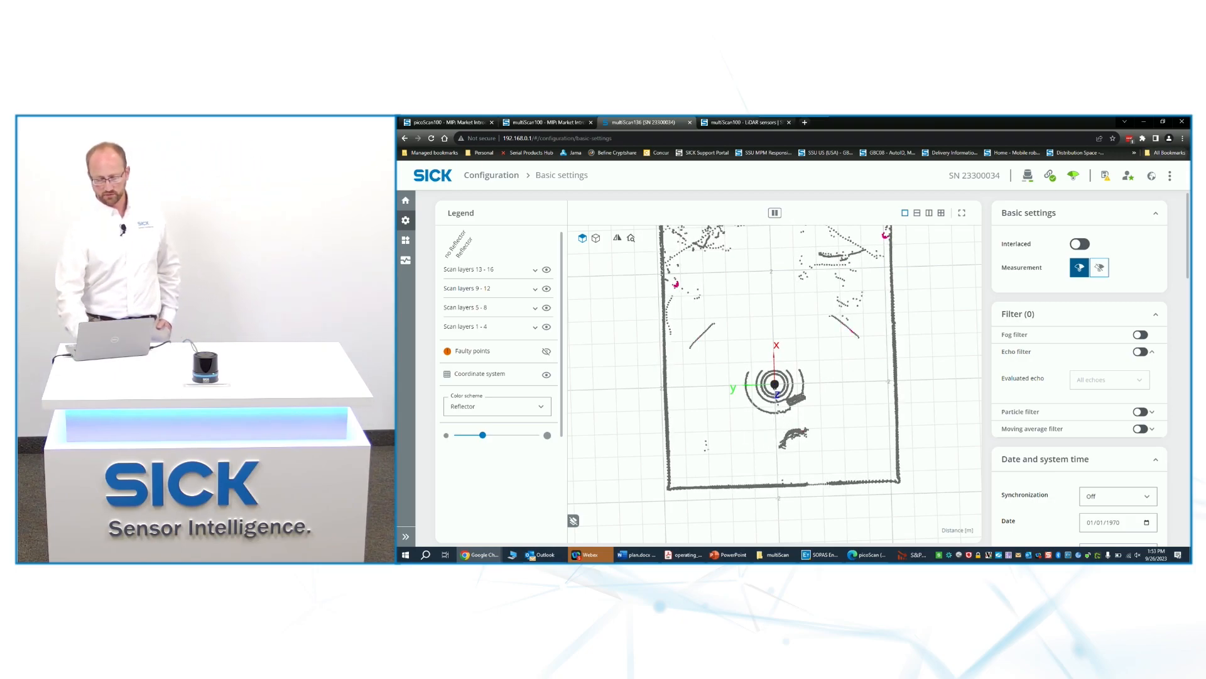
mouse_move(518, 249)
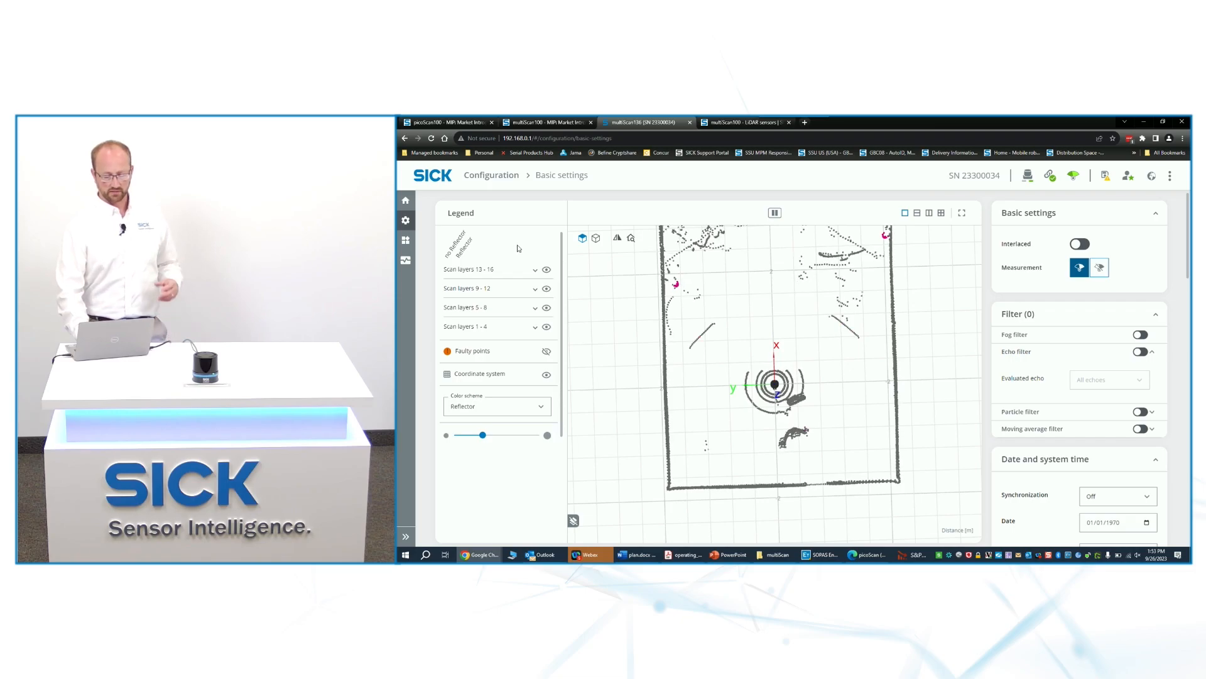
- Reveal the Application submenu listing the application pages
left_click(406, 239)
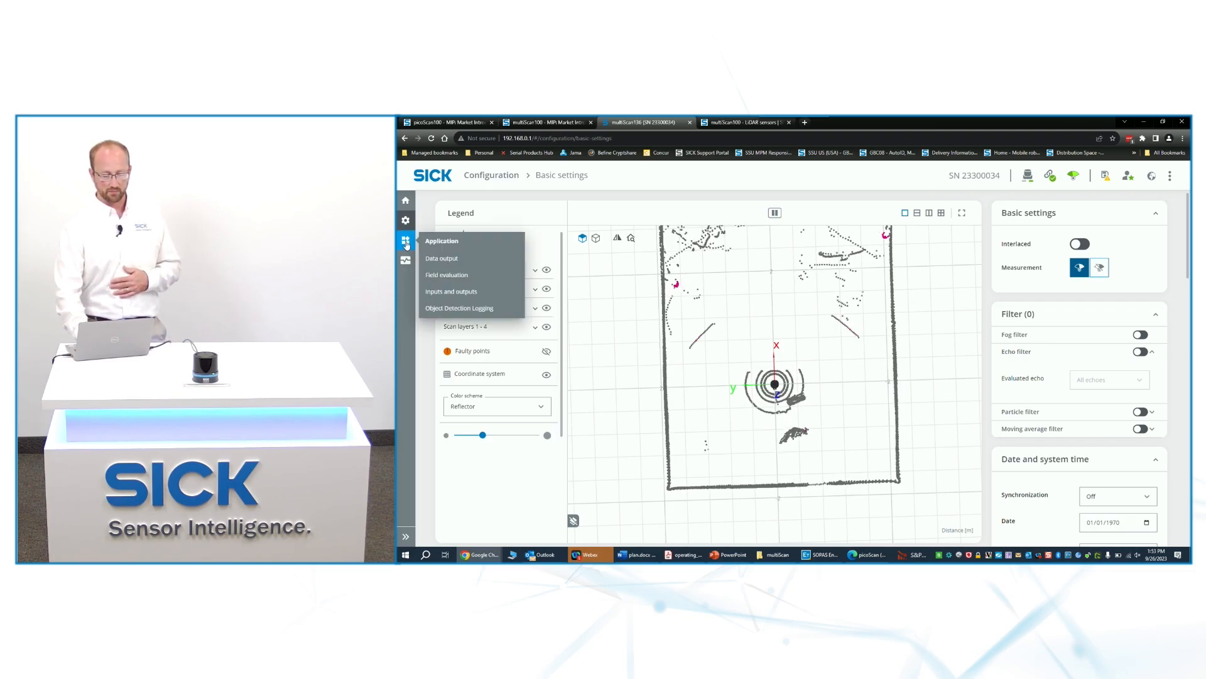
- Show Field 1's parameters: Z limits 0 to 383 mm and three corner points
left_click(446, 275)
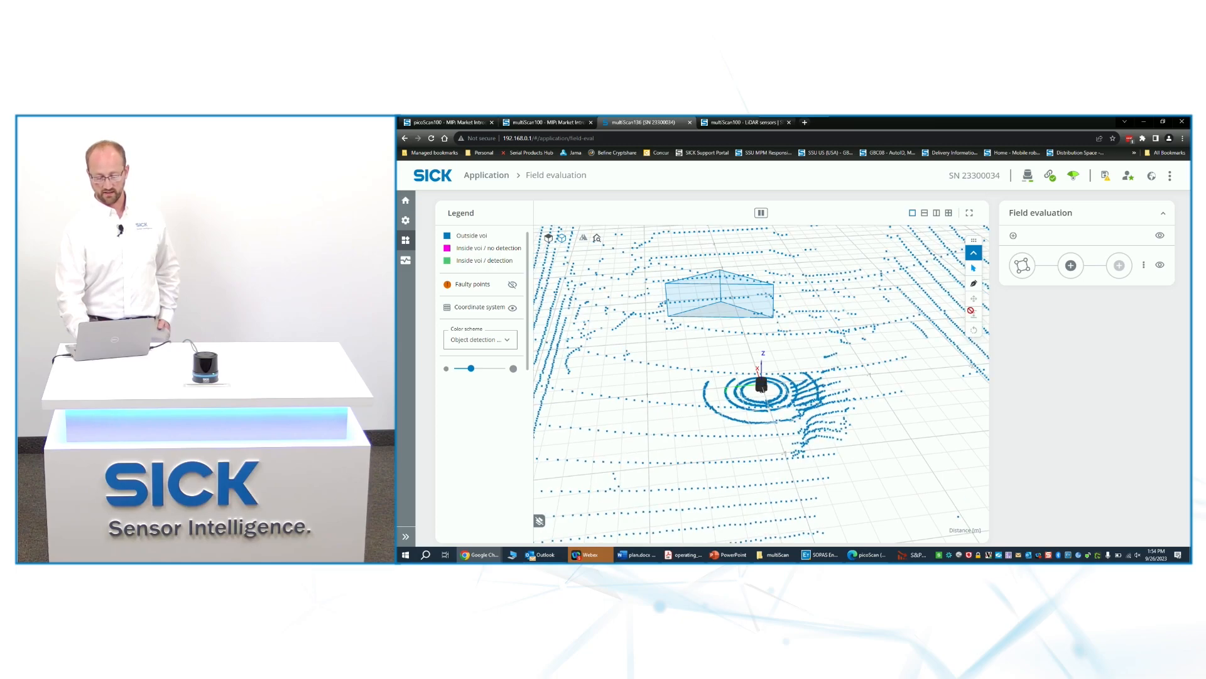
left_click(1023, 265)
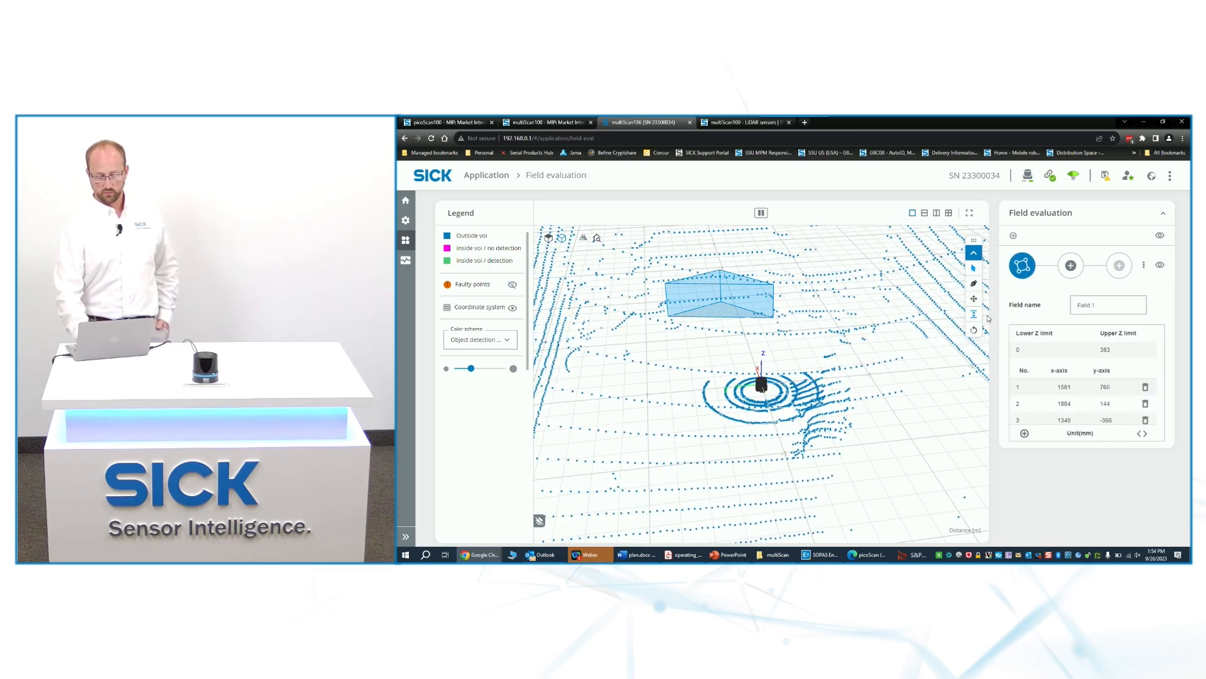